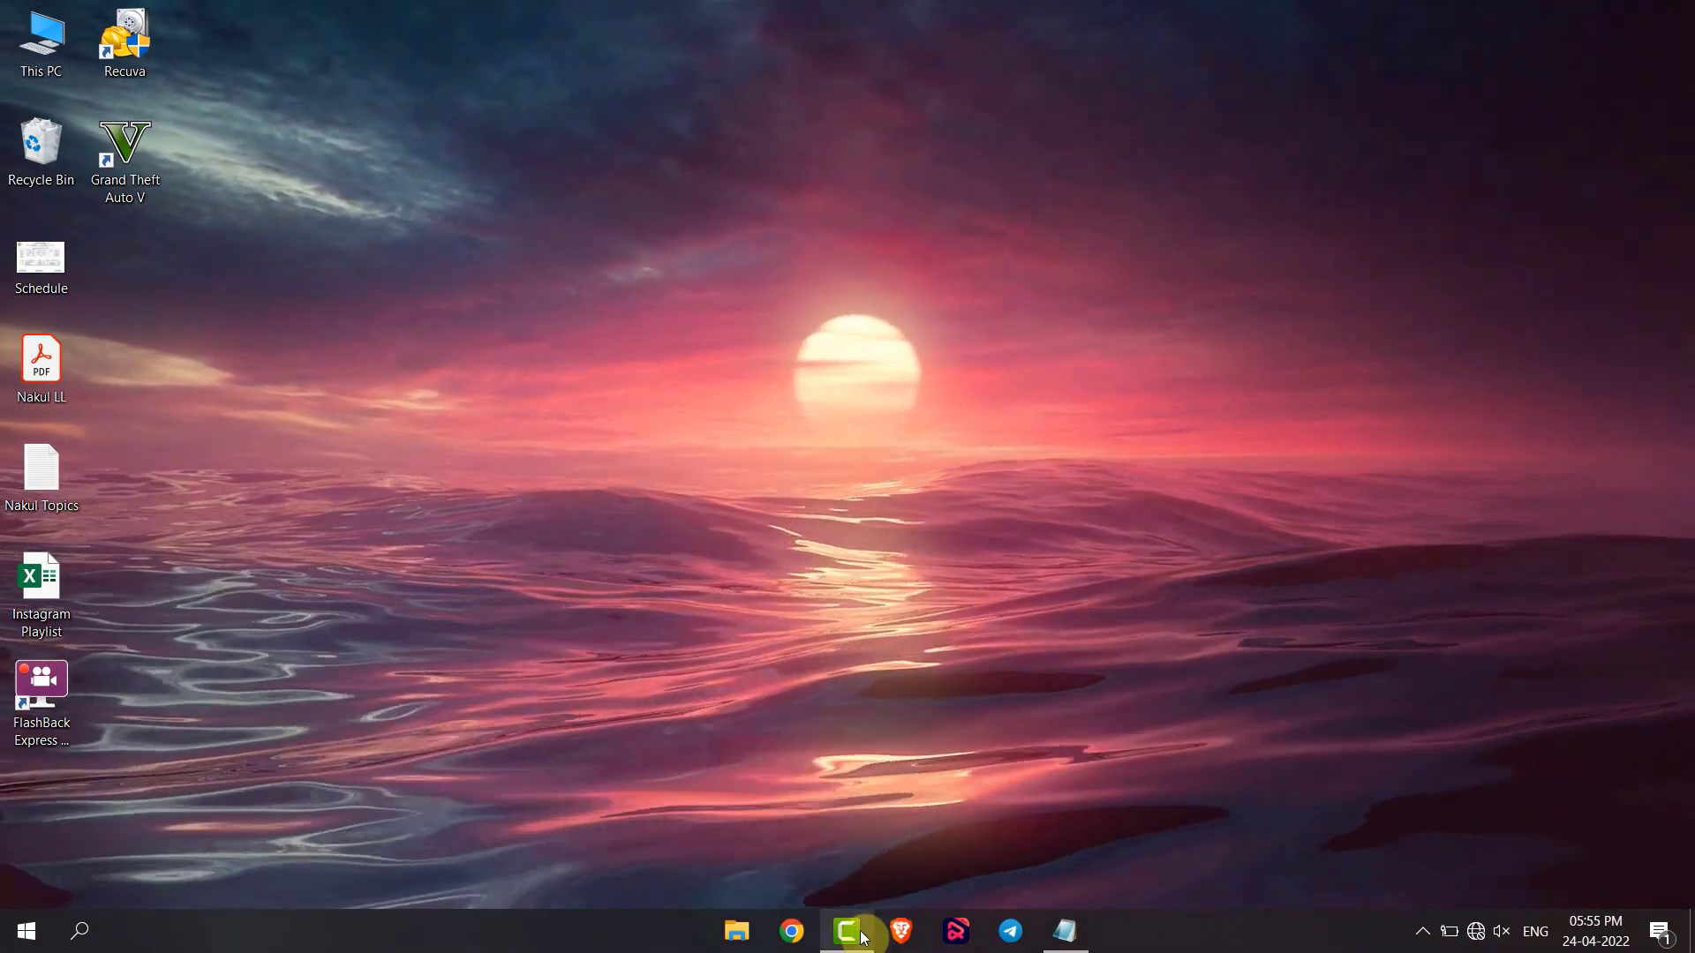
Step: Switch to the open Camtasia project from the taskbar
{"action": "left_click", "coordinate": [846, 931]}
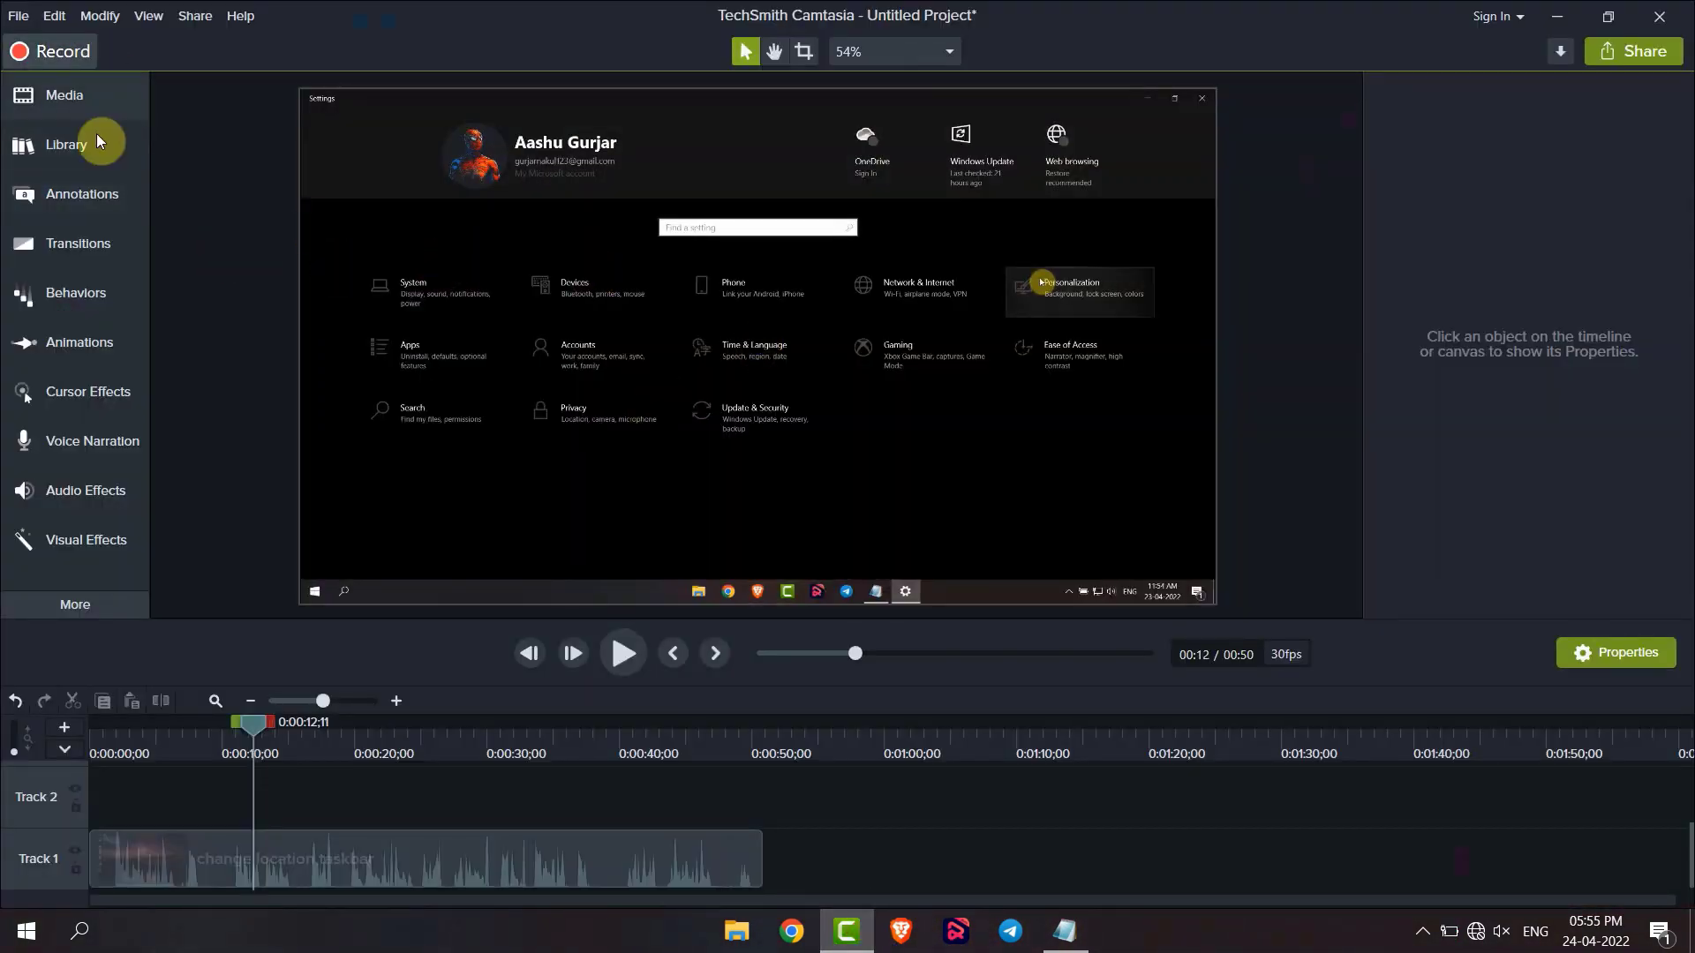
Step: In Annotations, list Arrows & Lines with the Style filter set to All
{"action": "left_click", "coordinate": [82, 193]}
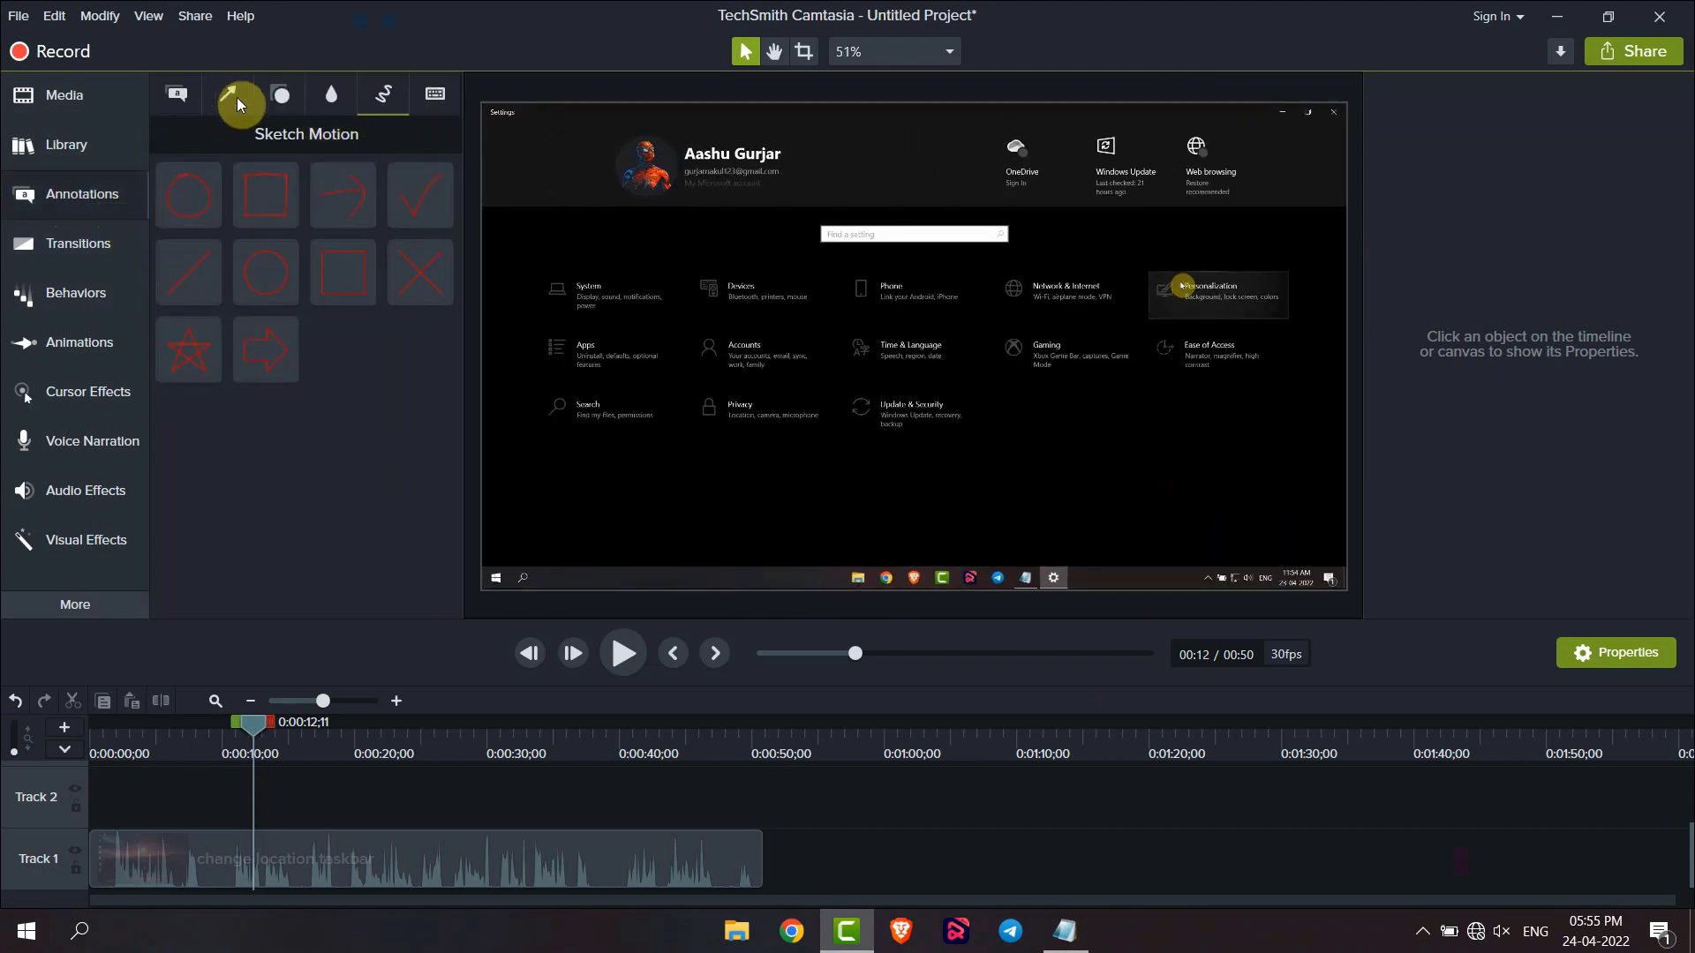
{"action": "left_click", "coordinate": [230, 96]}
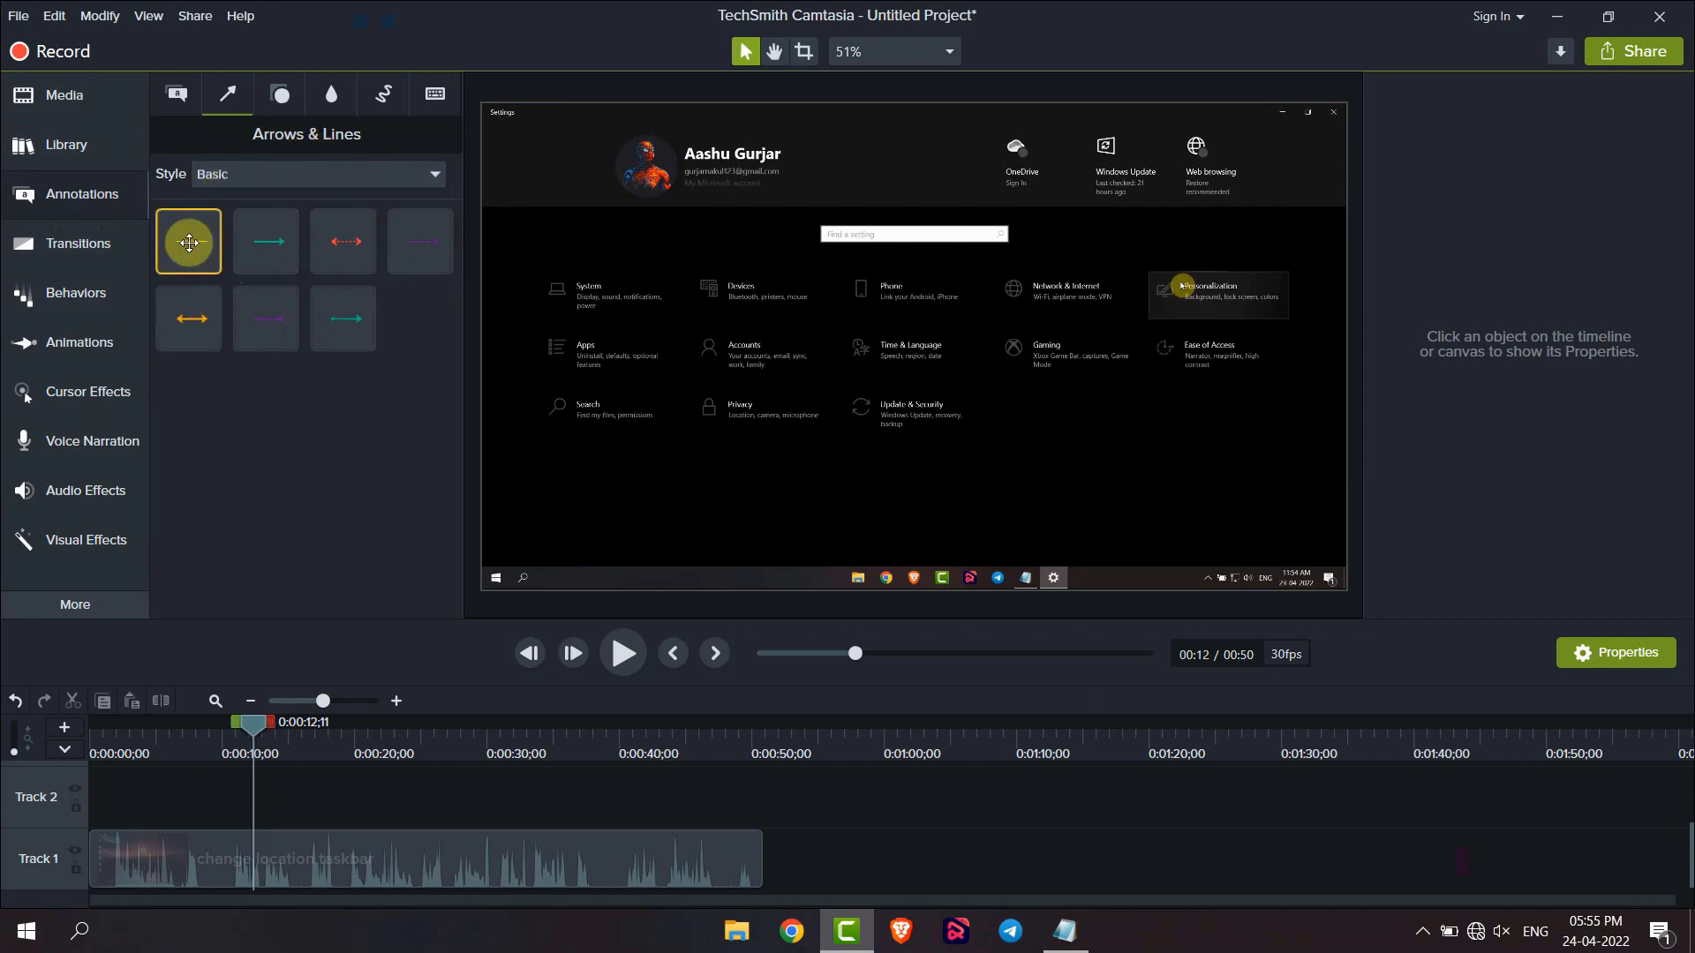
{"action": "left_click", "coordinate": [419, 240]}
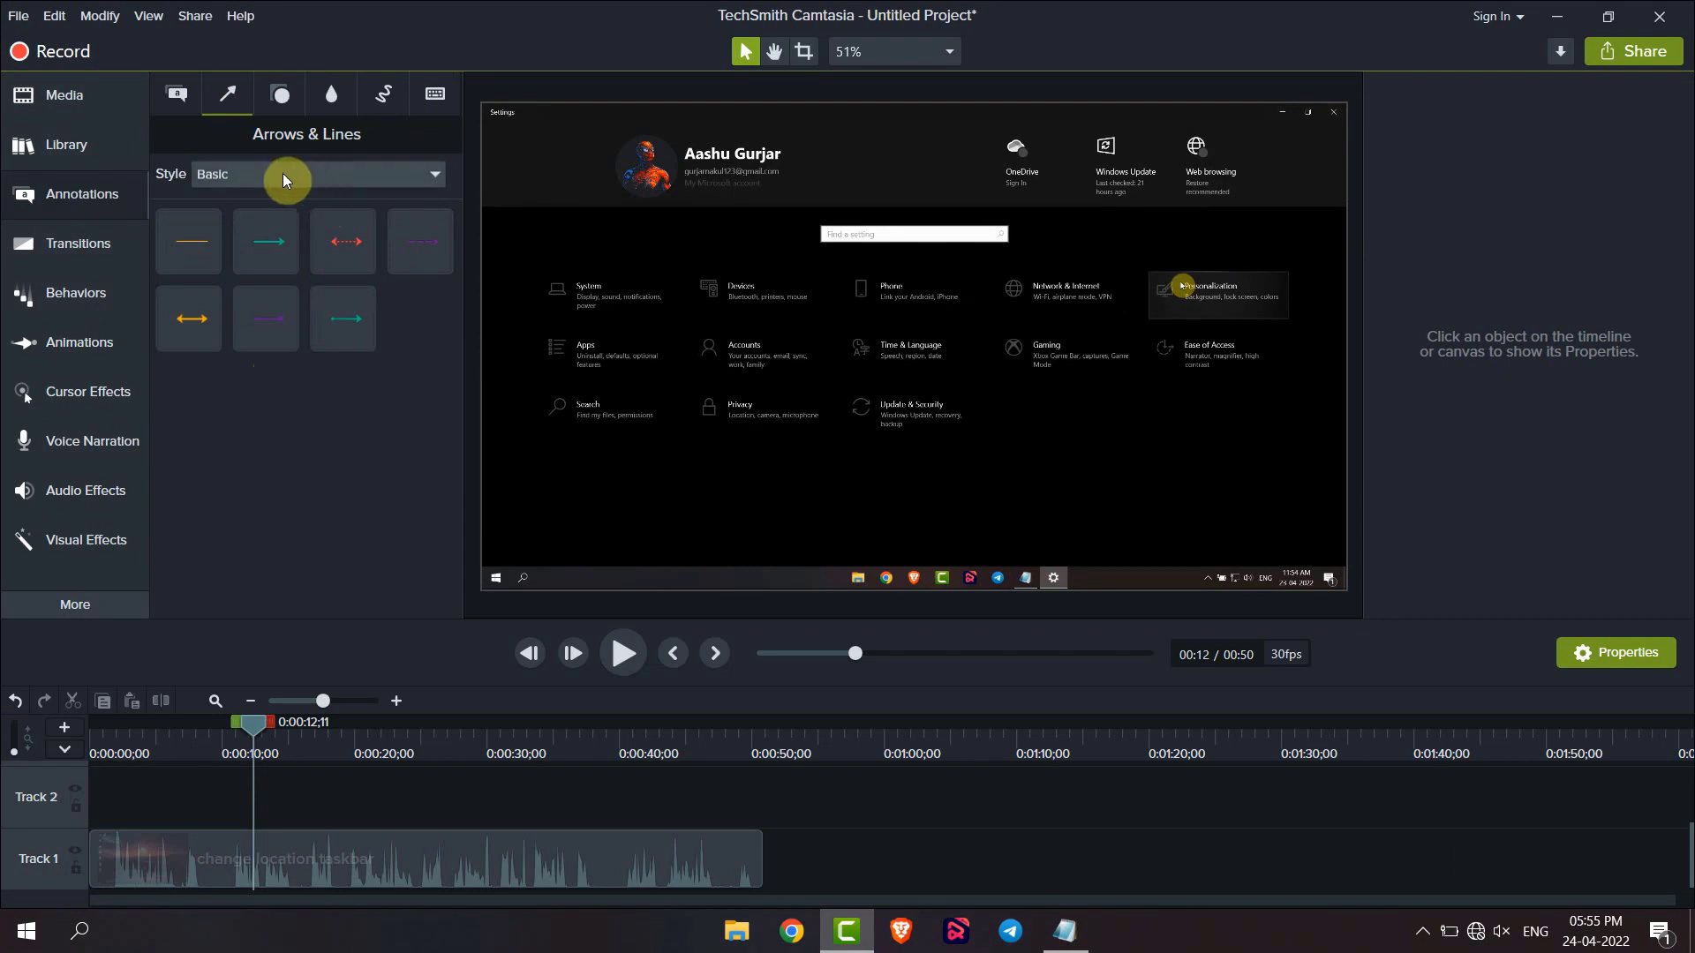
{"action": "left_click", "coordinate": [433, 174]}
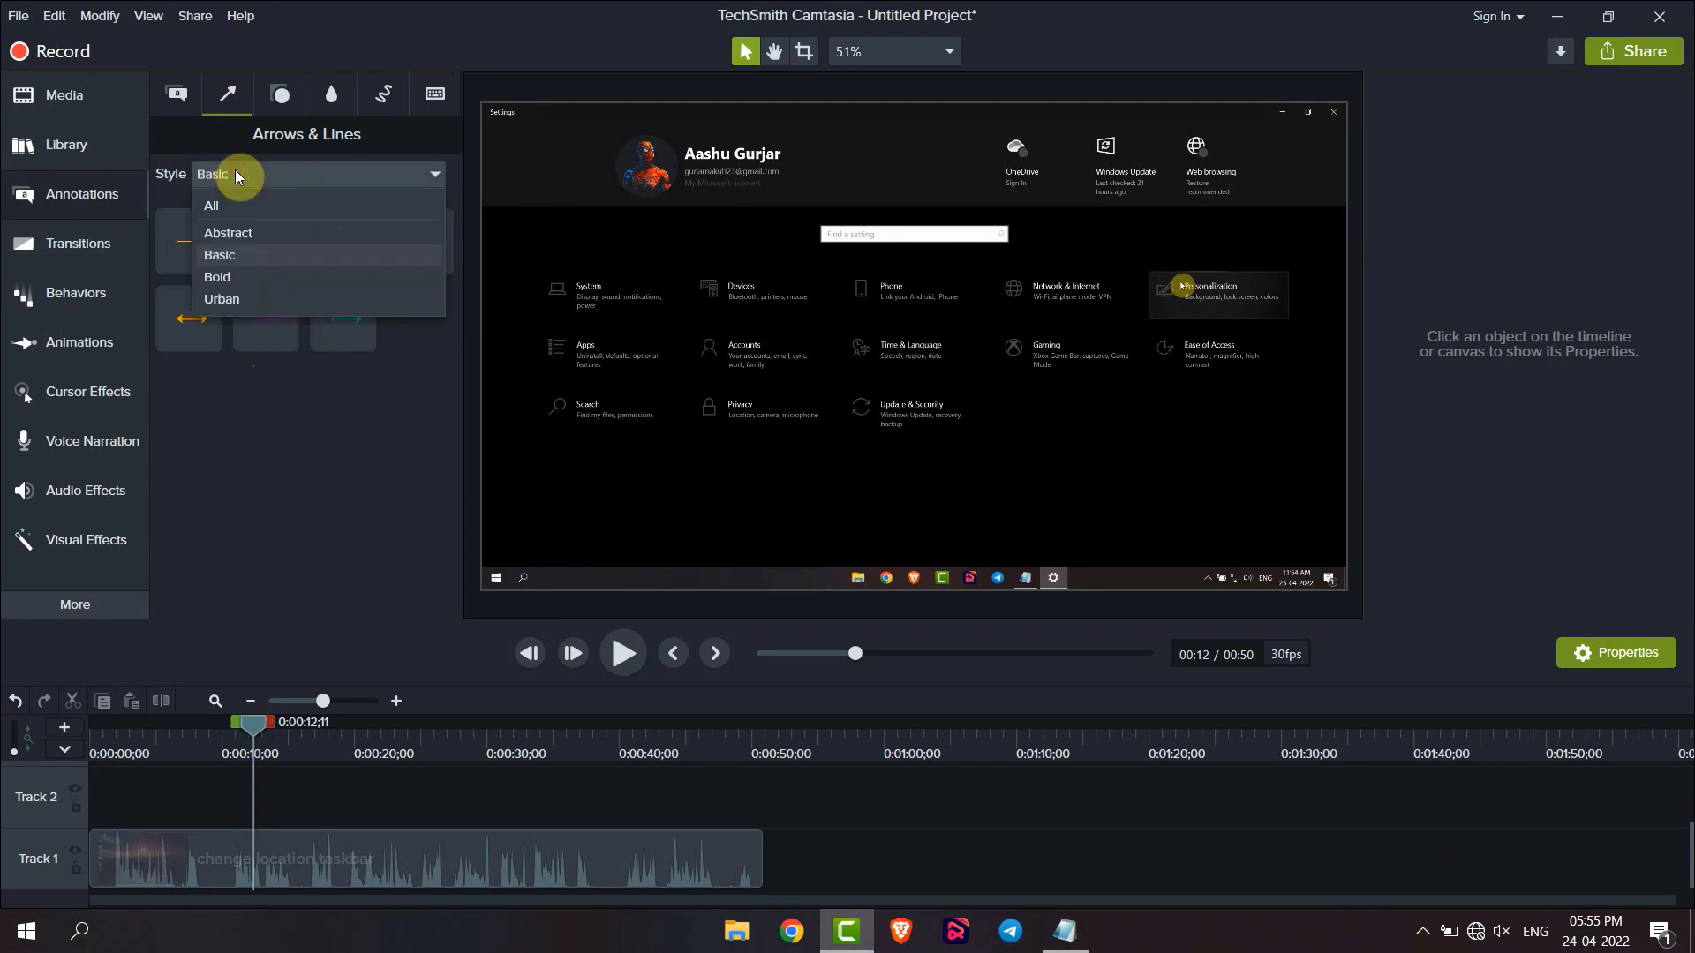
{"action": "left_click", "coordinate": [211, 206]}
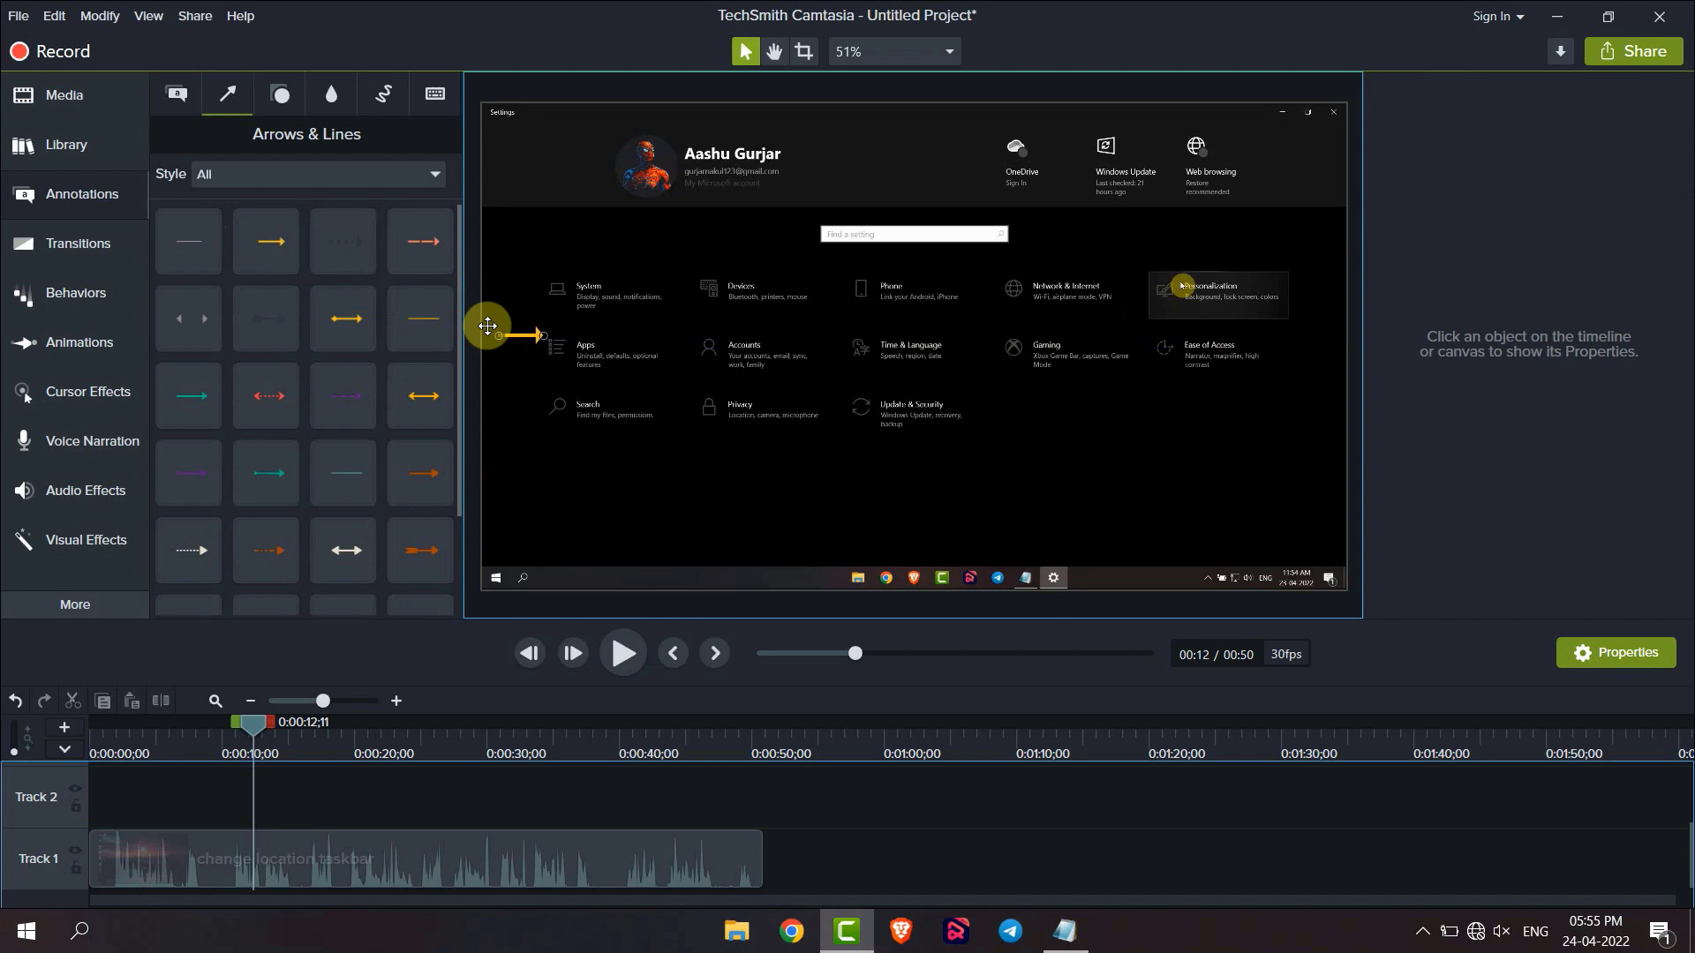
Step: Drop the orange arrow onto the canvas and angle its tip up at Privacy
{"action": "left_click_drag", "start_coordinate": [486, 329], "coordinate": [631, 473]}
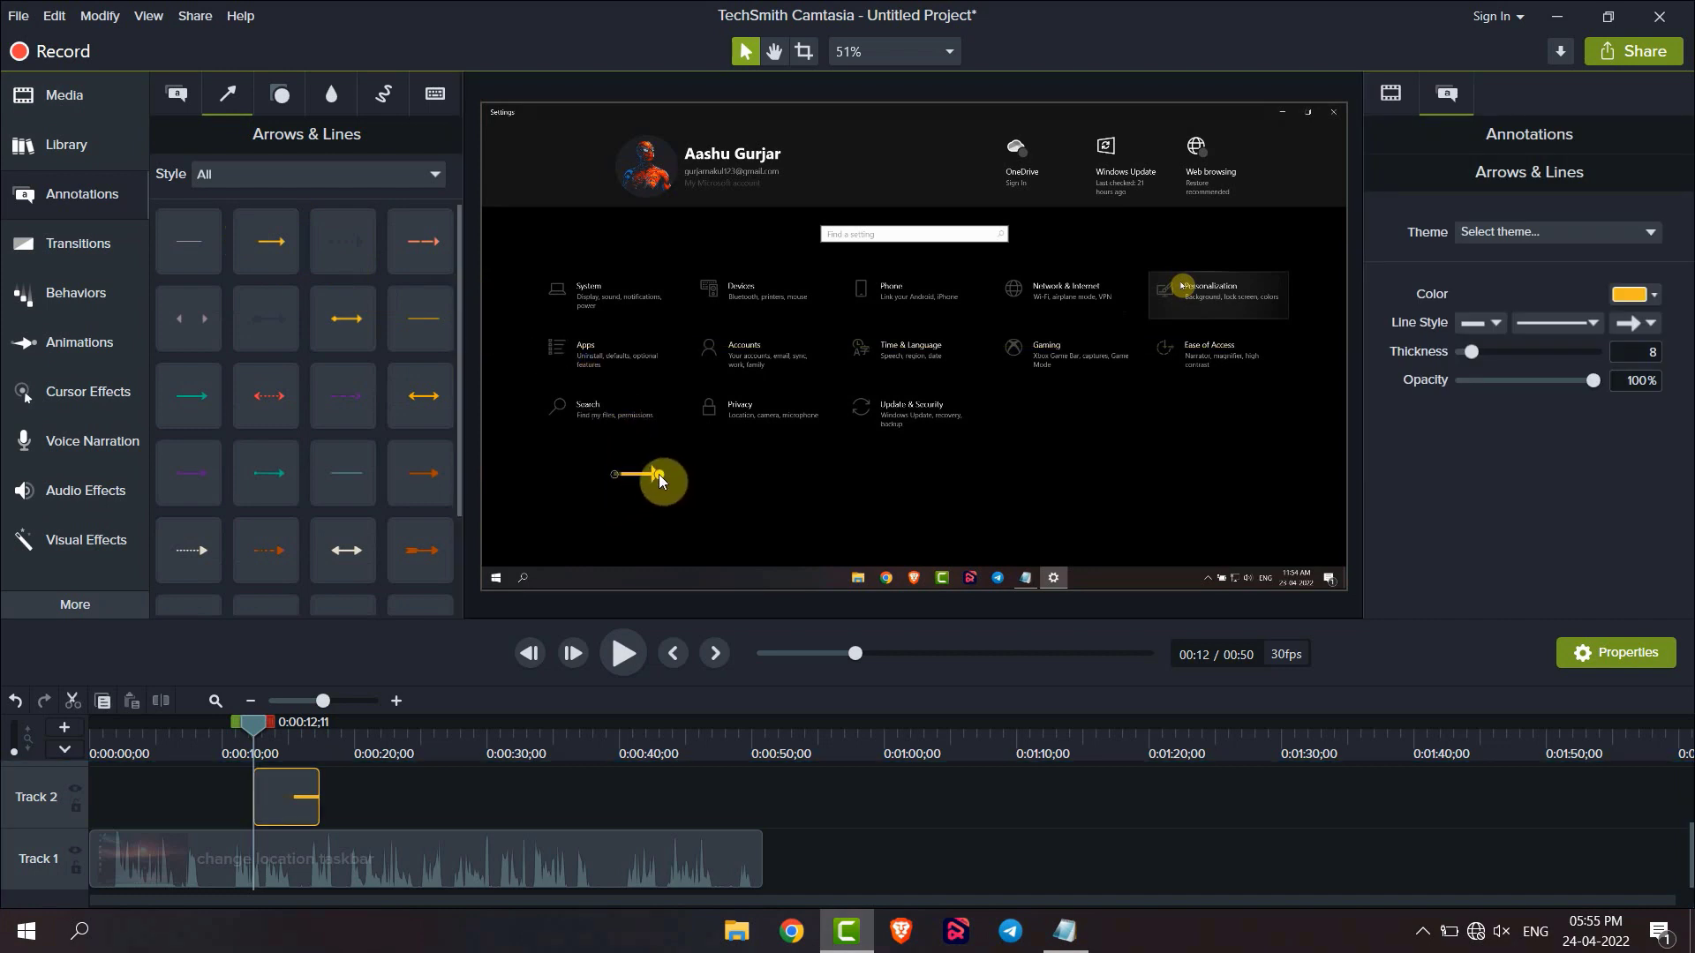
{"action": "left_click_drag", "start_coordinate": [654, 475], "coordinate": [708, 509]}
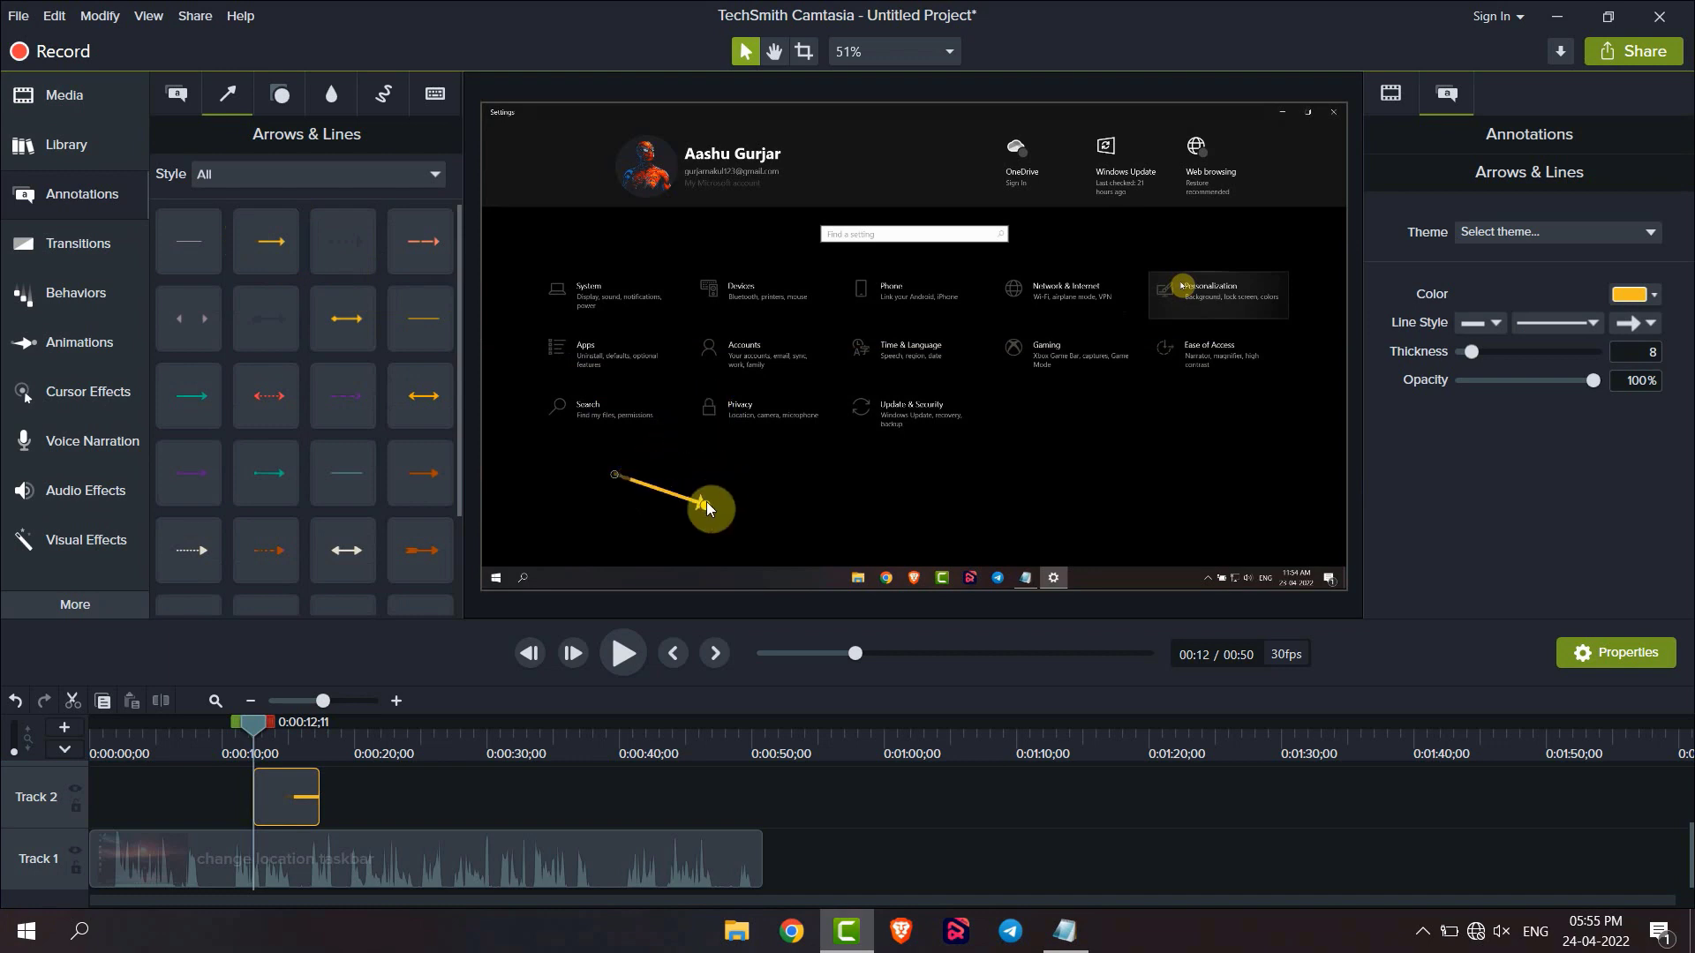
{"action": "left_click_drag", "start_coordinate": [708, 509], "coordinate": [698, 428]}
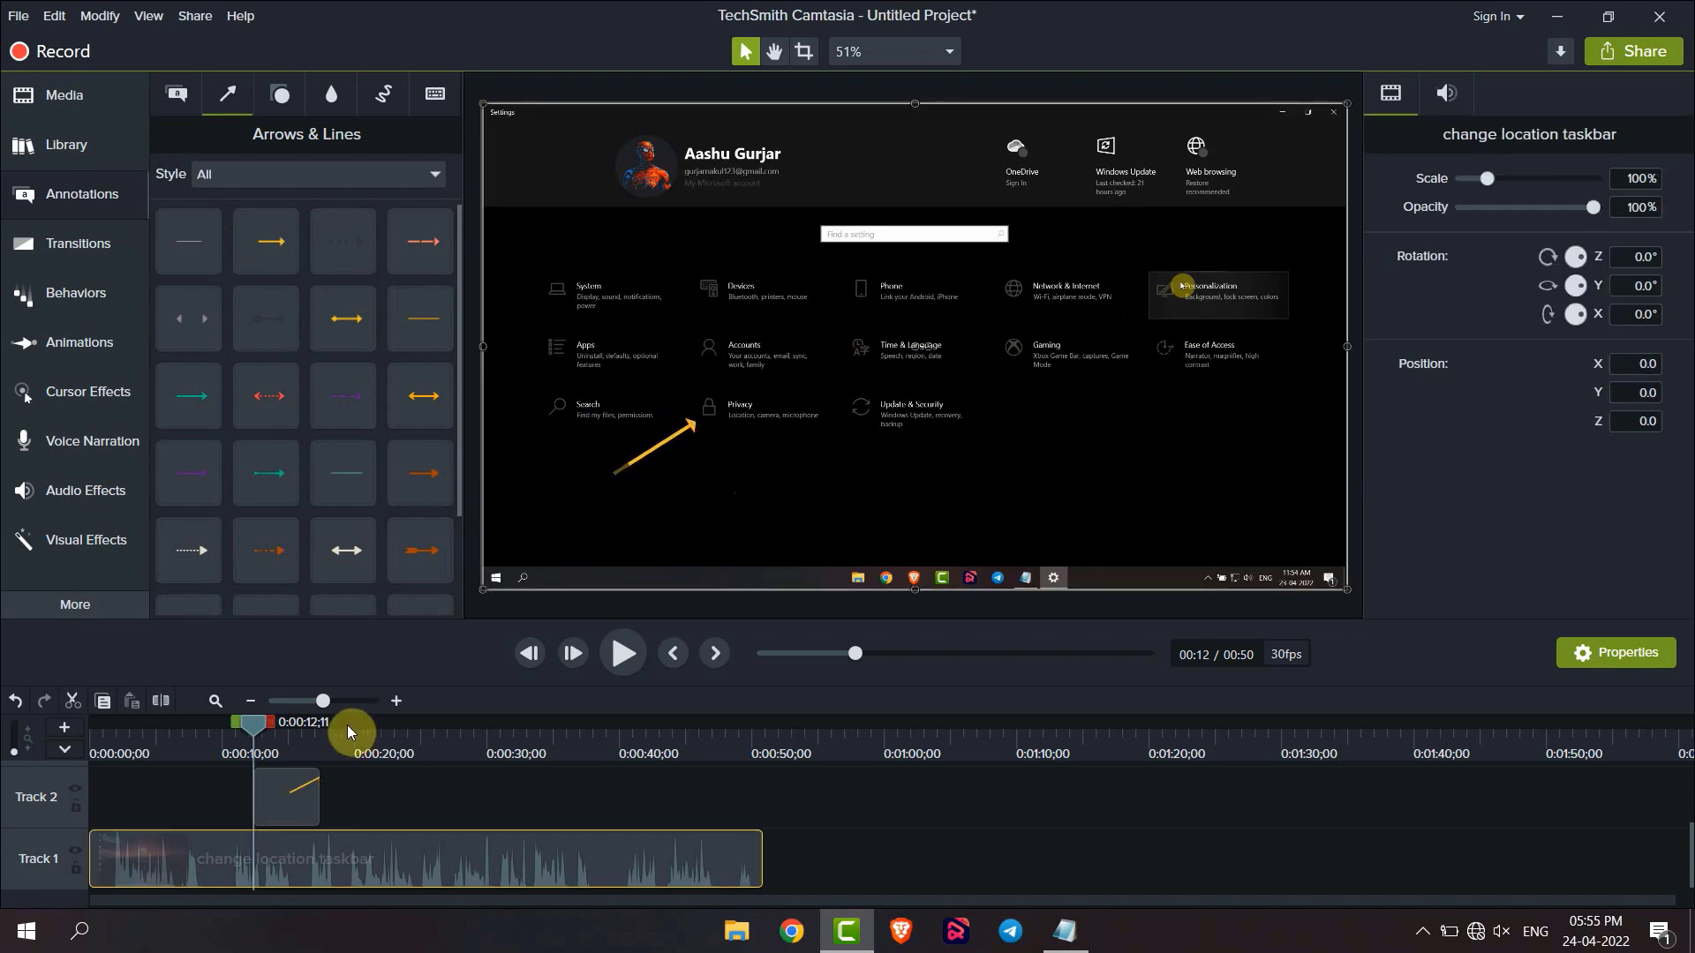
Step: Move the playhead to about 15 seconds and extend the Track 2 arrow clip's right edge
{"action": "left_click", "coordinate": [621, 651]}
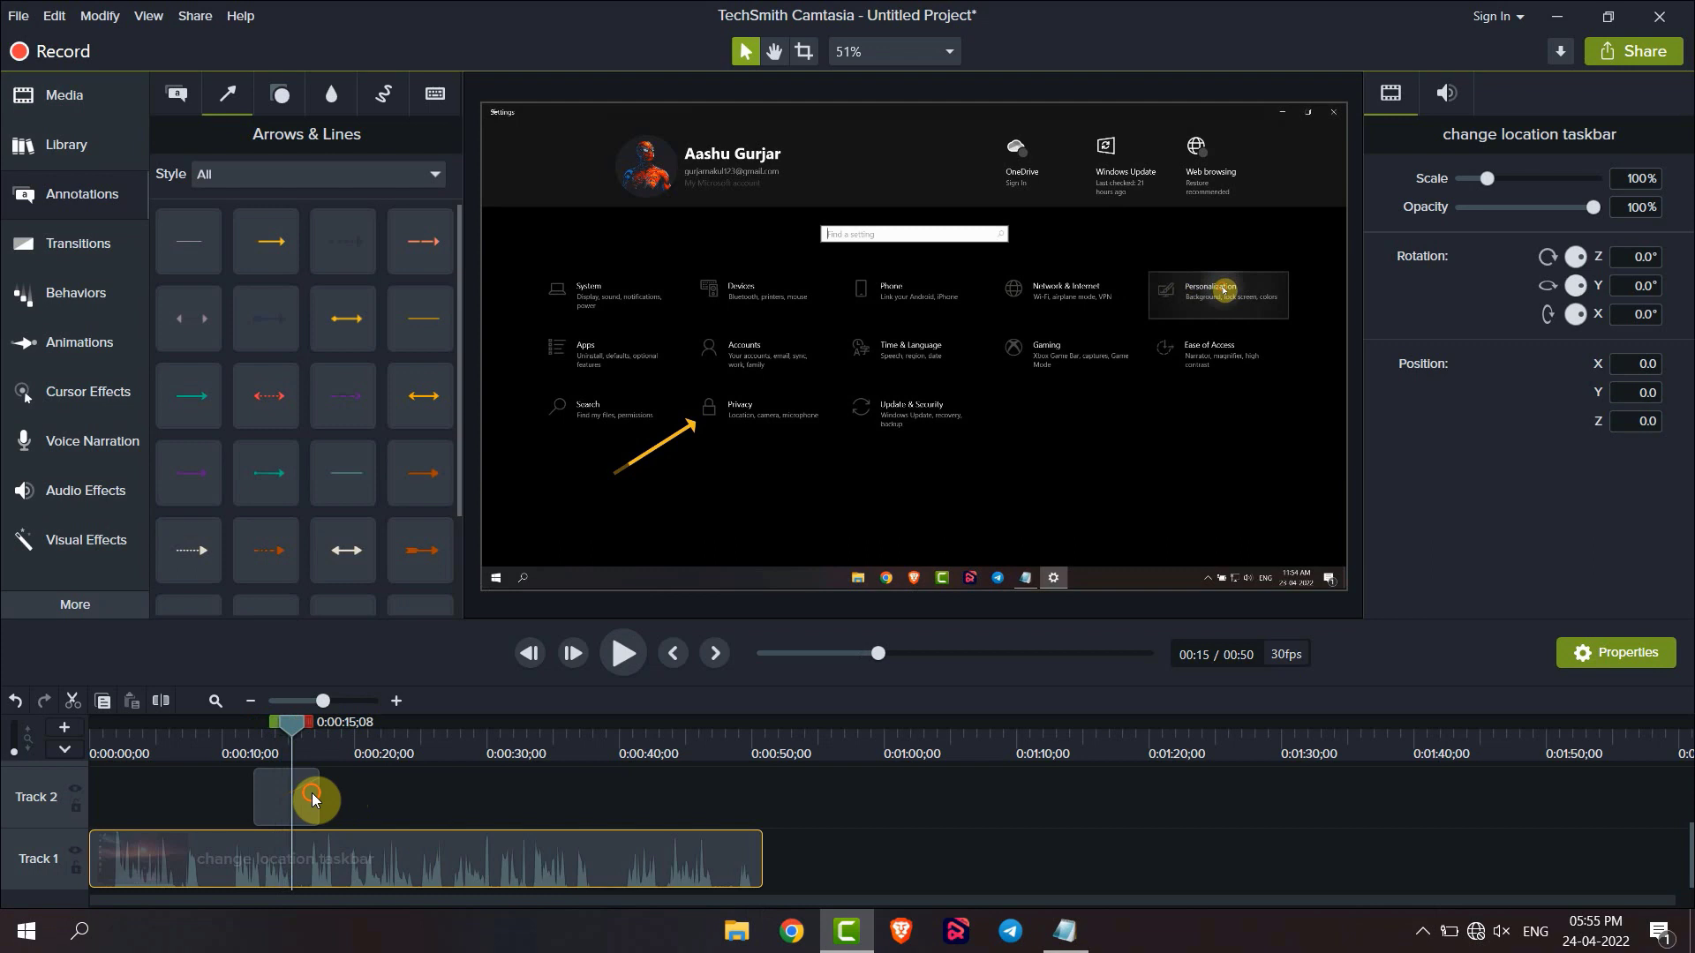
{"action": "left_click", "coordinate": [286, 796]}
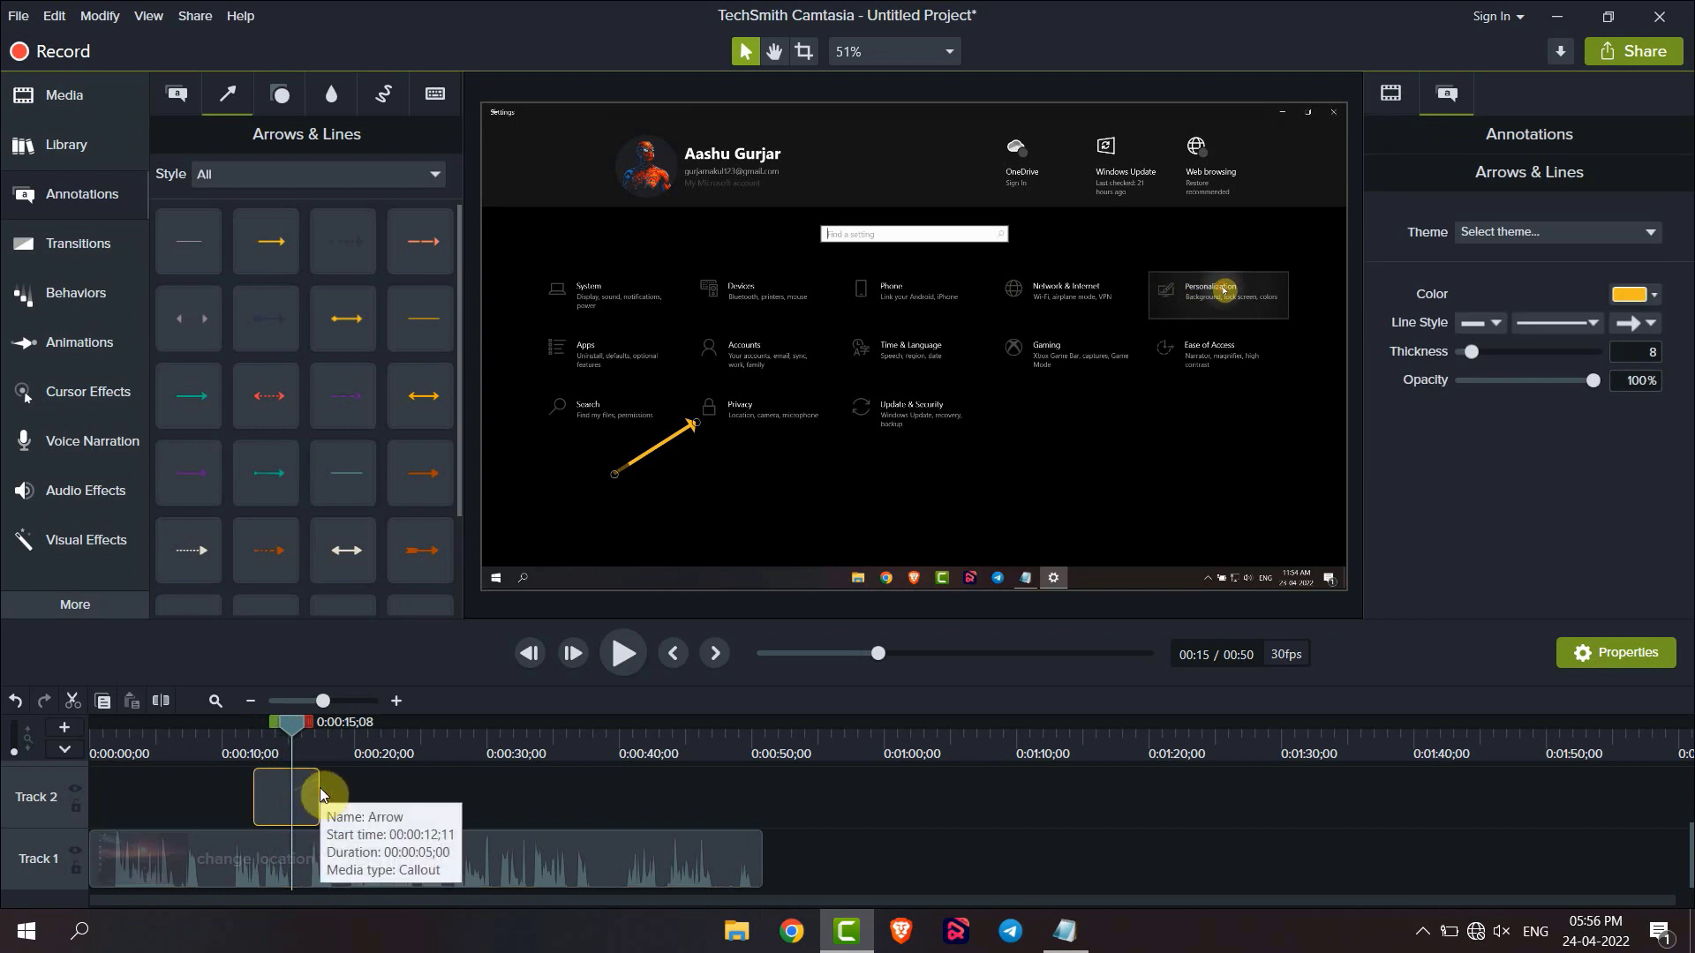
{"action": "left_click_drag", "start_coordinate": [319, 797], "coordinate": [360, 790]}
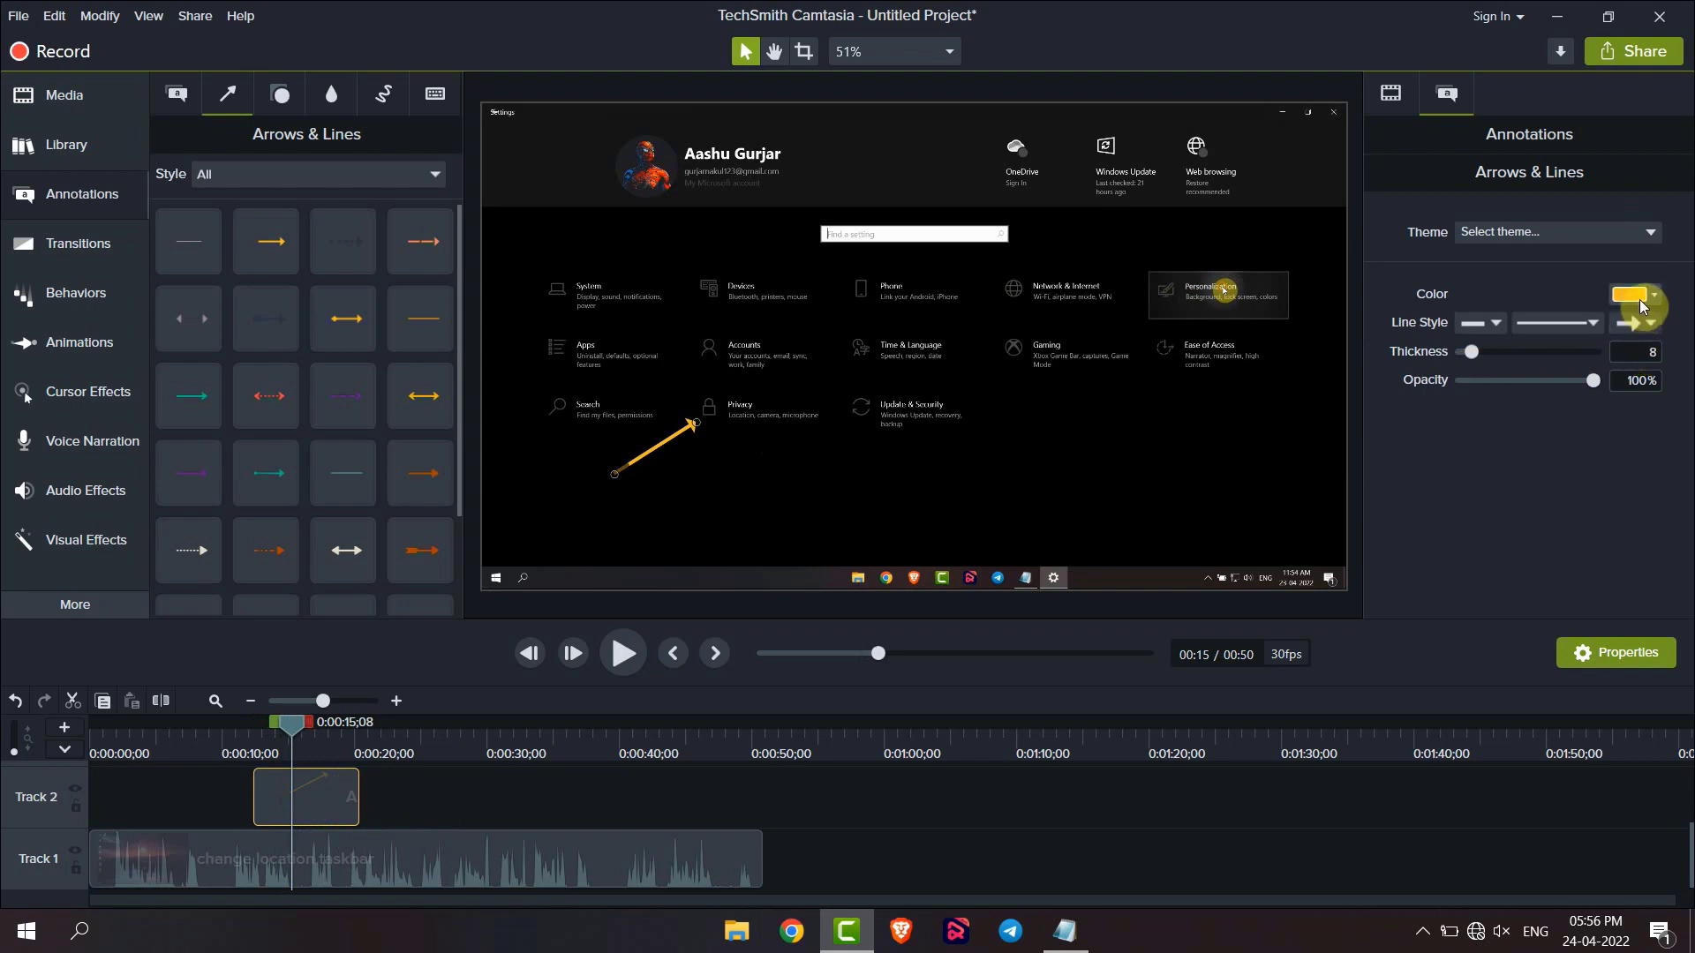
Step: Make the arrow blue at about 68% opacity, then close the desktop context menu
{"action": "left_click", "coordinate": [1636, 294]}
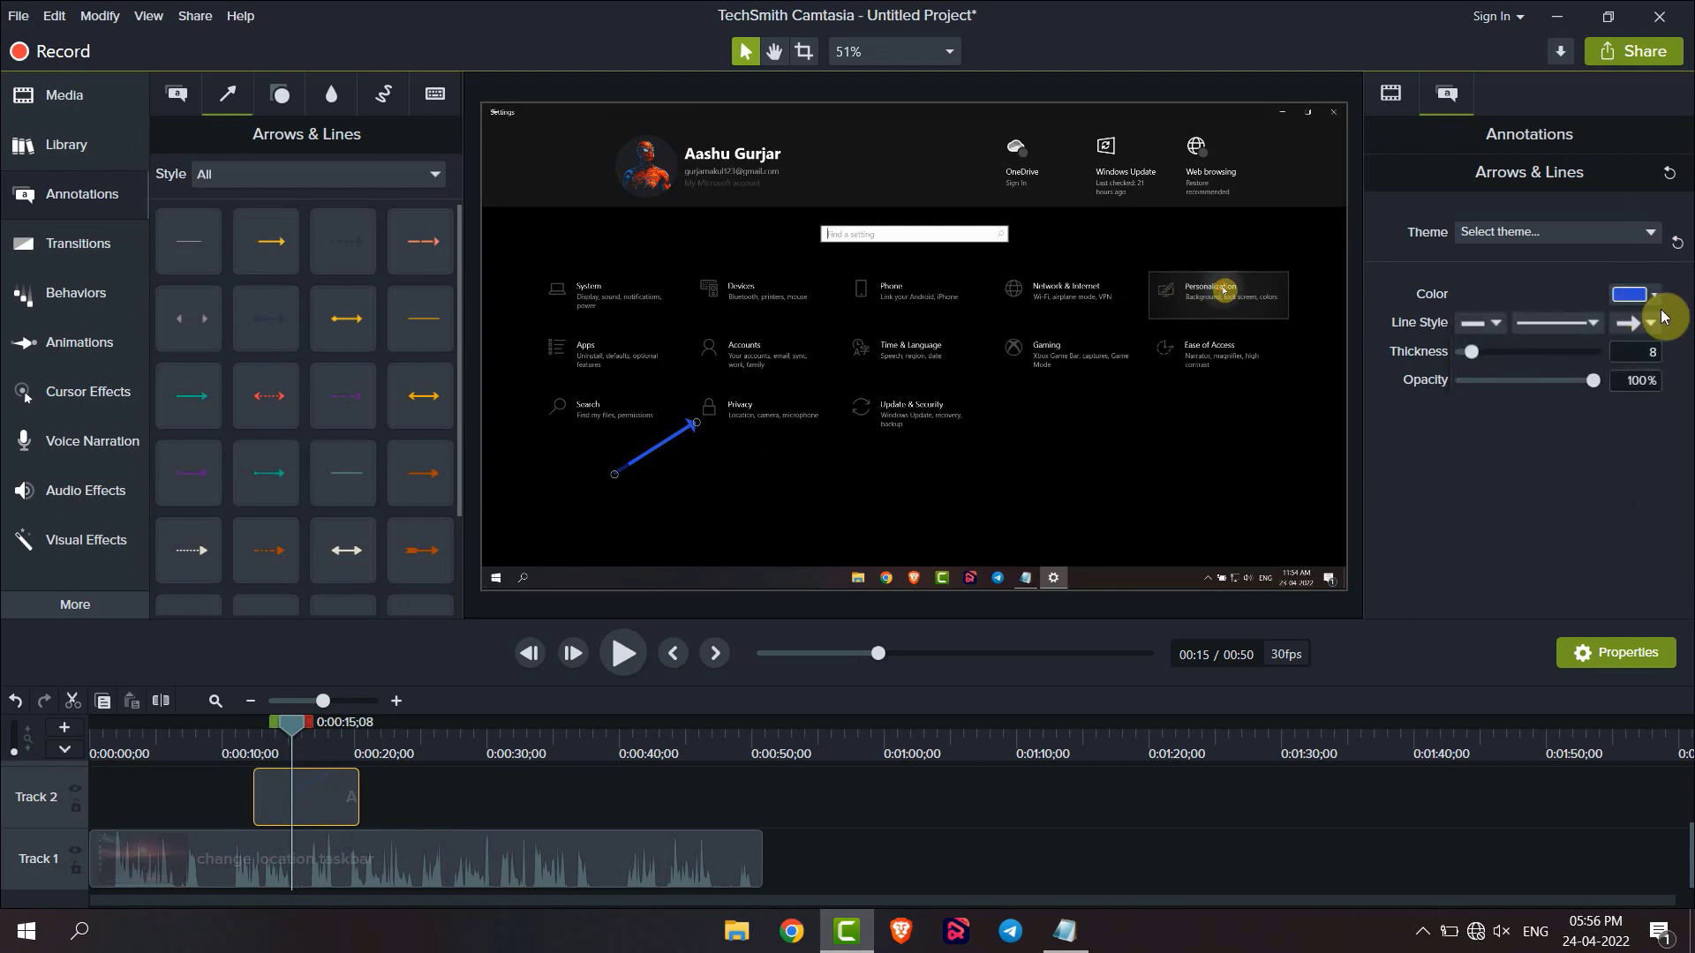
{"action": "mouse_move", "coordinate": [1490, 329]}
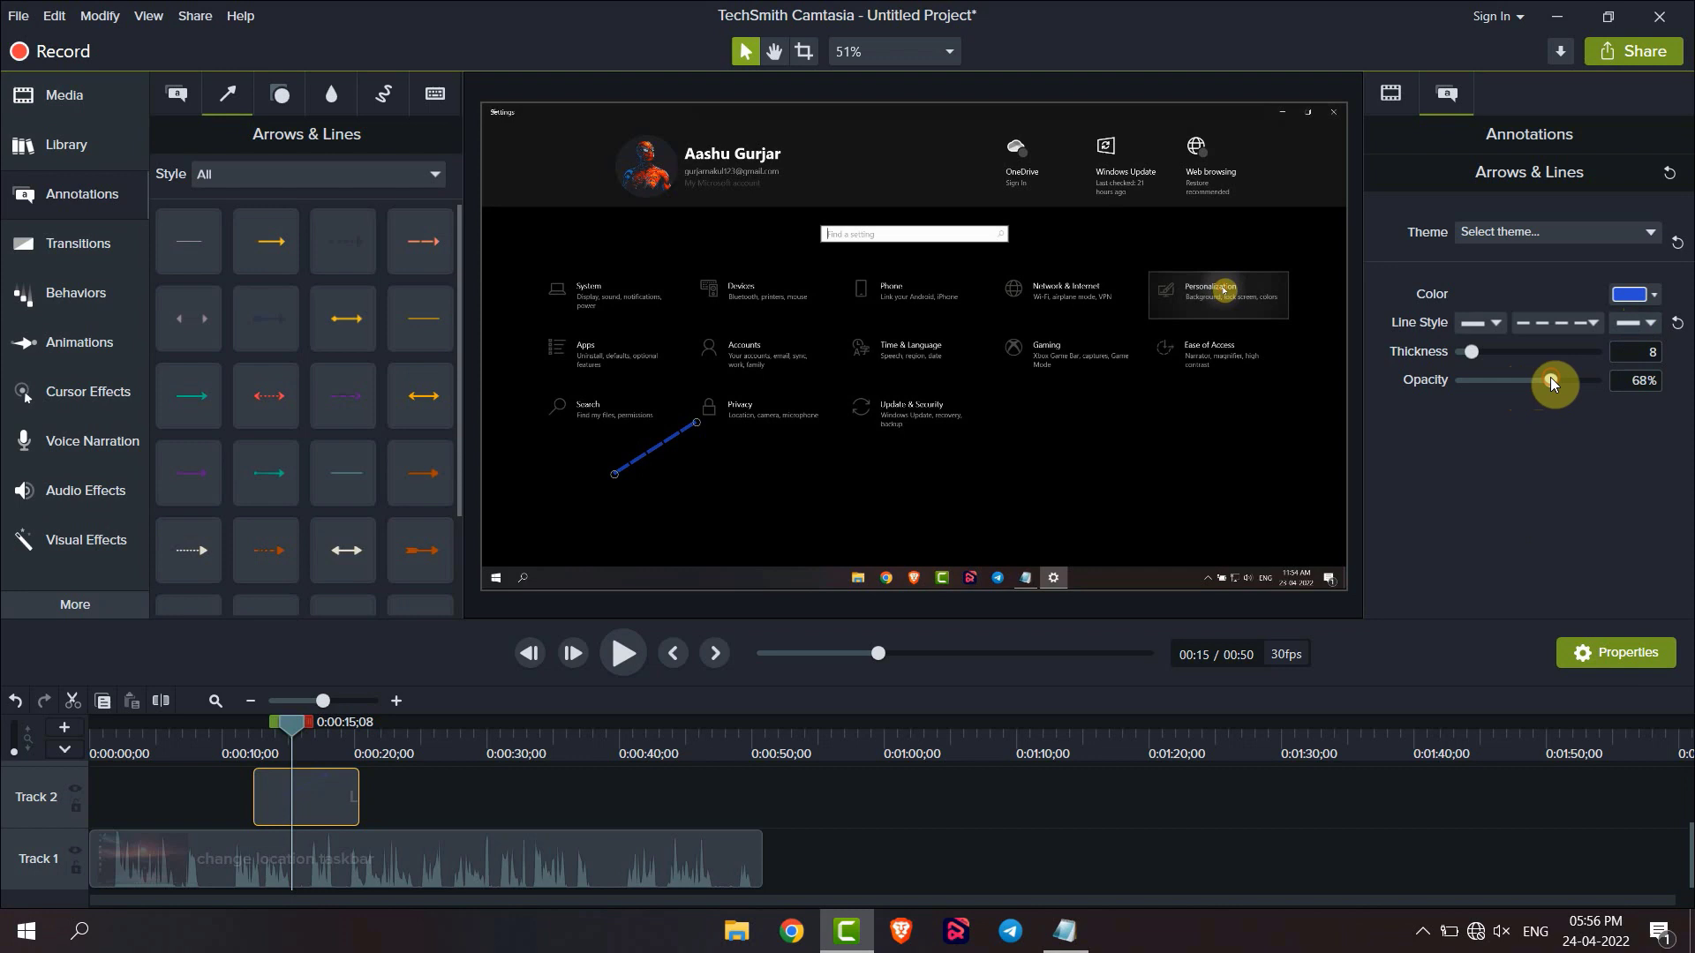
{"action": "left_click_drag", "start_coordinate": [1551, 381], "coordinate": [1589, 381]}
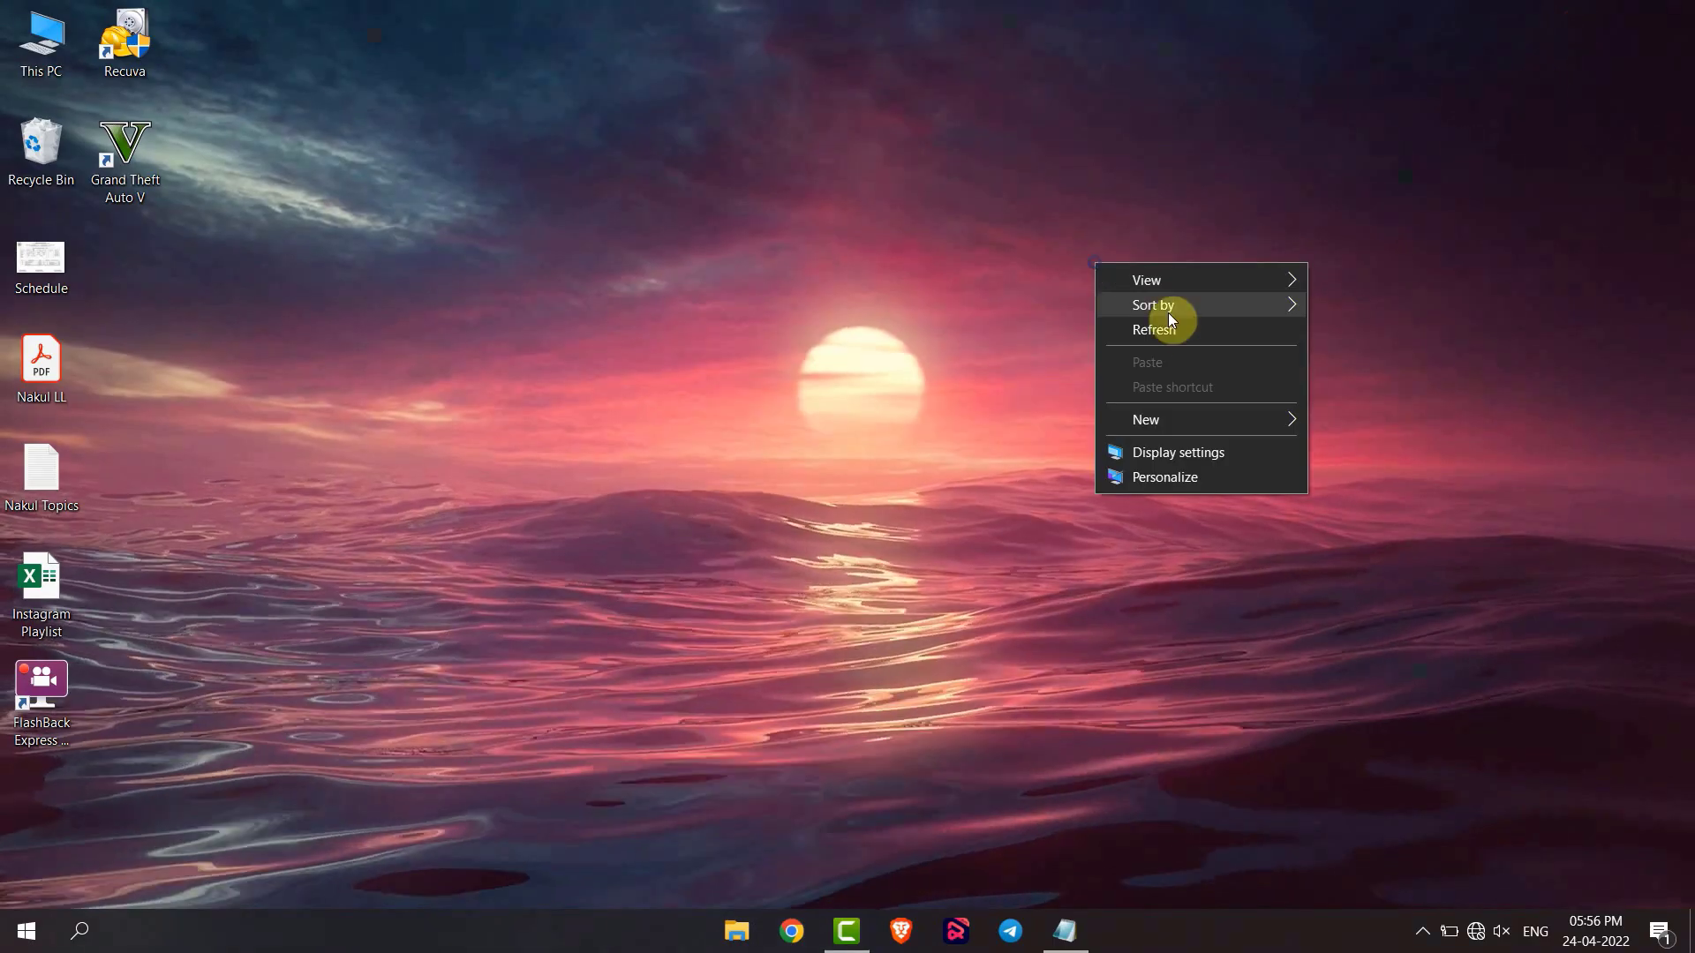
{"action": "left_click", "coordinate": [982, 298]}
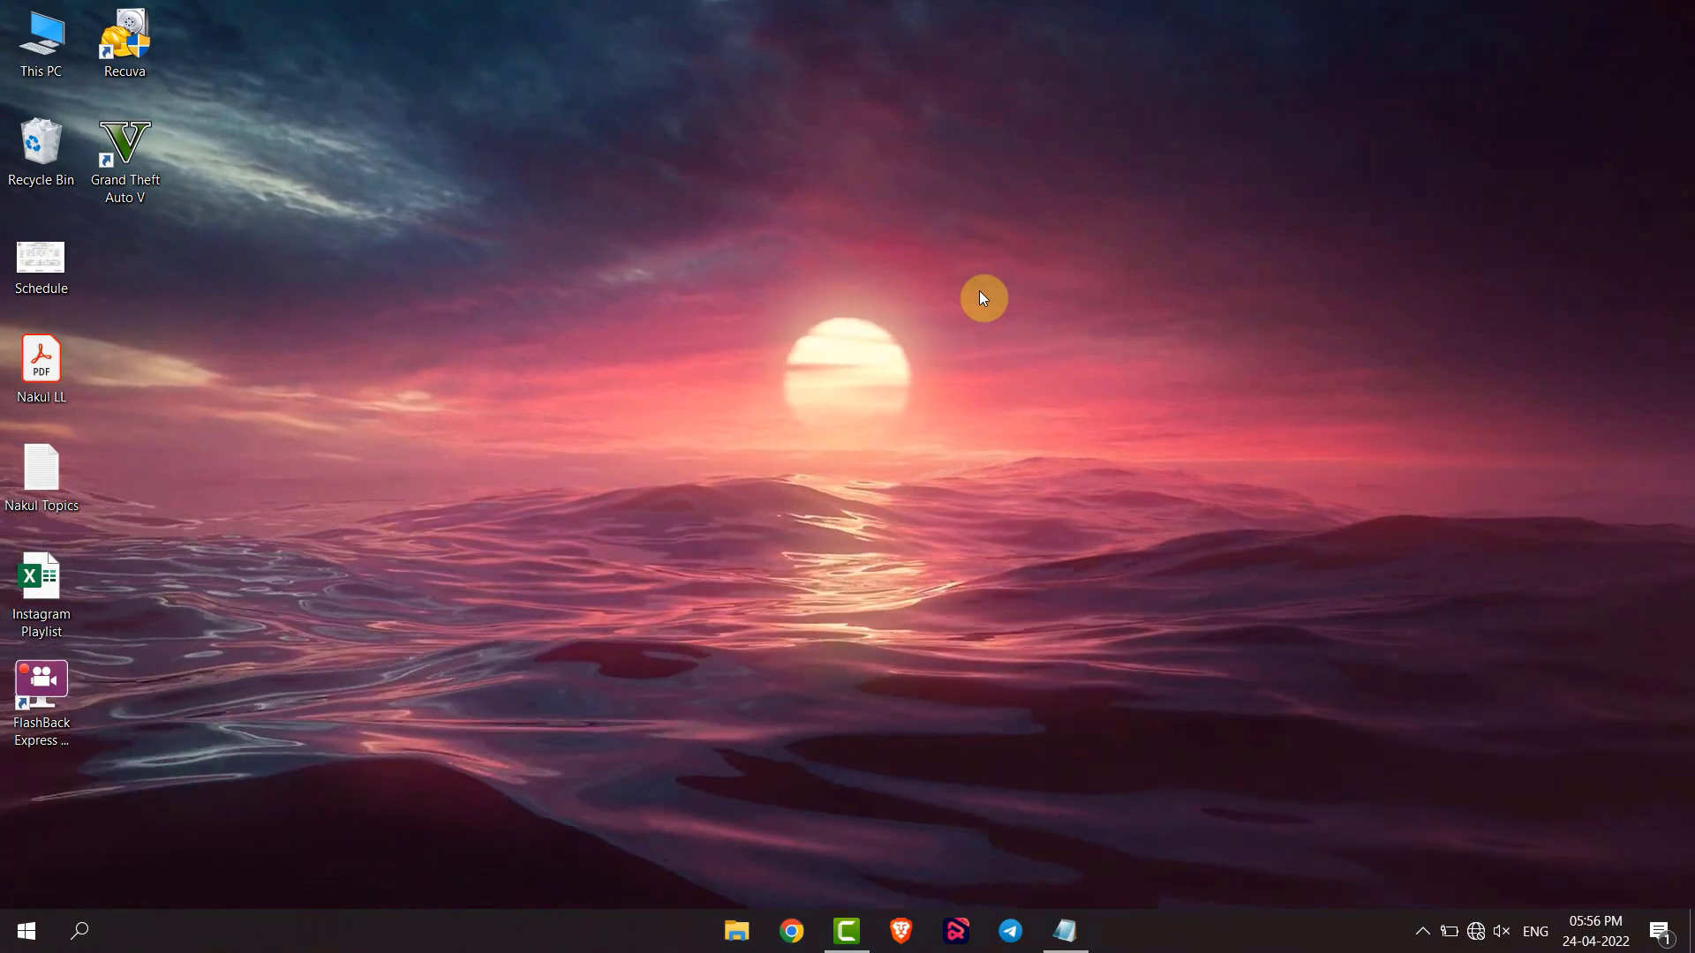